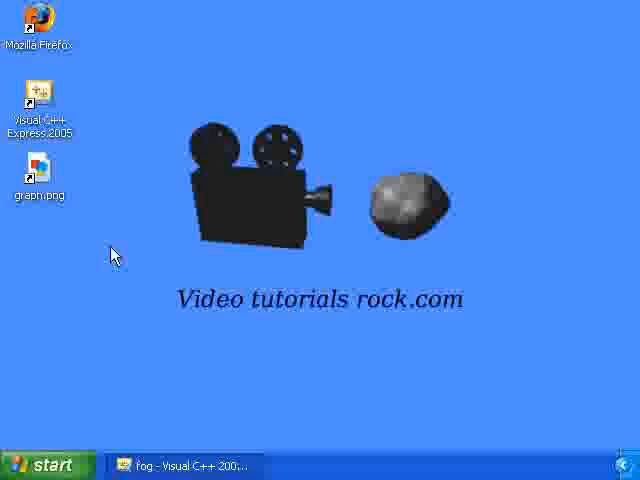
# Step: Restore the Fog project editor from the taskbar and scroll main.cpp to initRendering
pyautogui.click(180, 466)
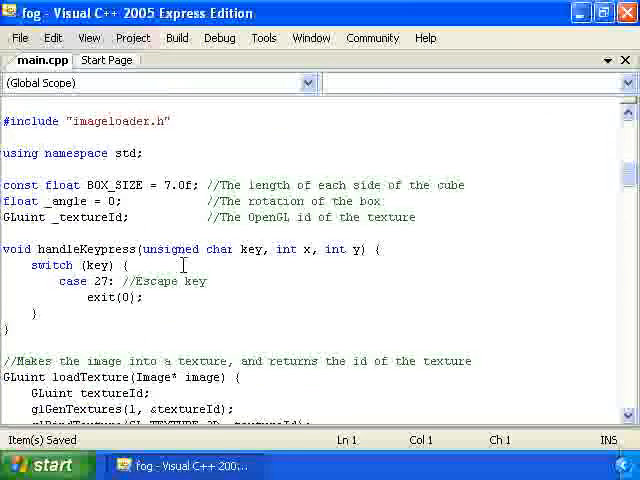
pyautogui.scroll(-3)
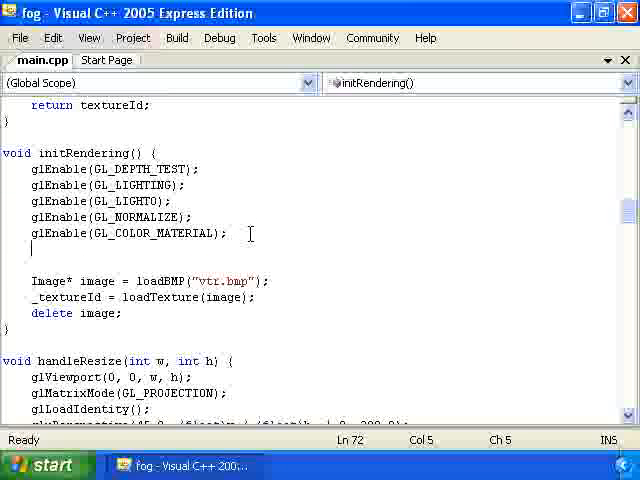
# Step: Add glEnable(GL_FOG); and glClearColor(0.5f, 0.5f, 0.5f, 1); to initRendering
pyautogui.write('glEnable(')
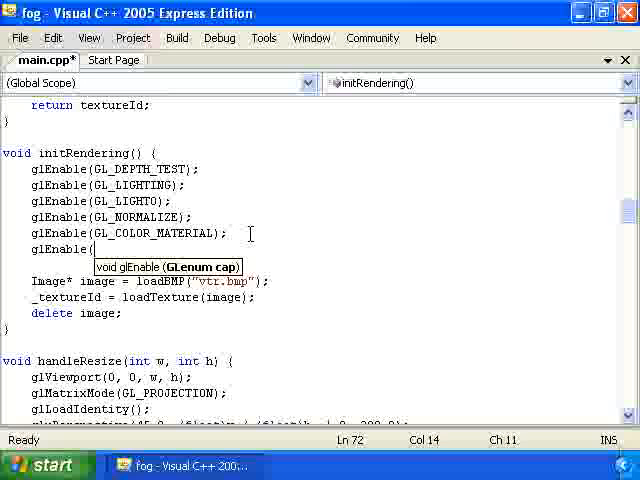
pyautogui.write('GL_FOG)')
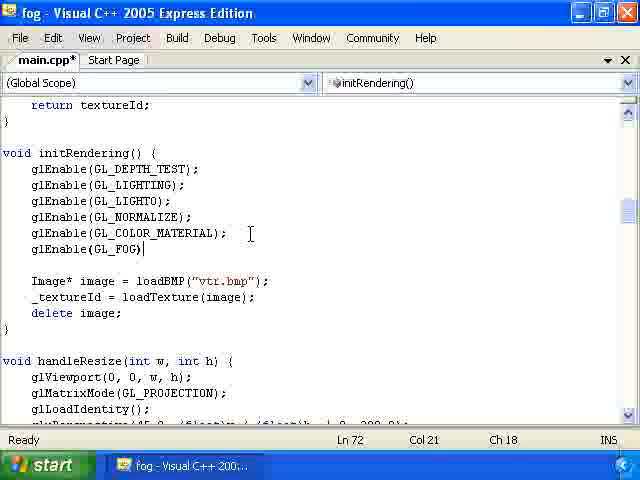
pyautogui.write('glClear')
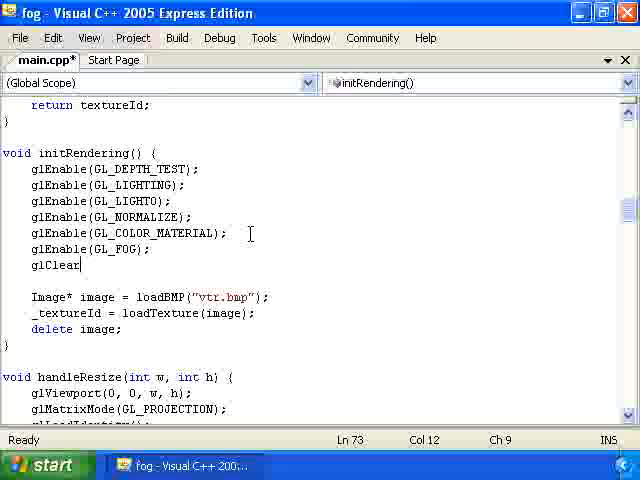
pyautogui.write('Color(0.')
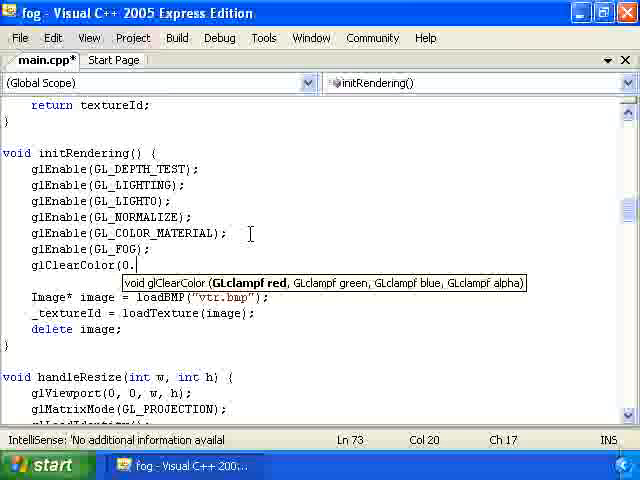
pyautogui.write('5f, 0.5f, 0.5f, 1')
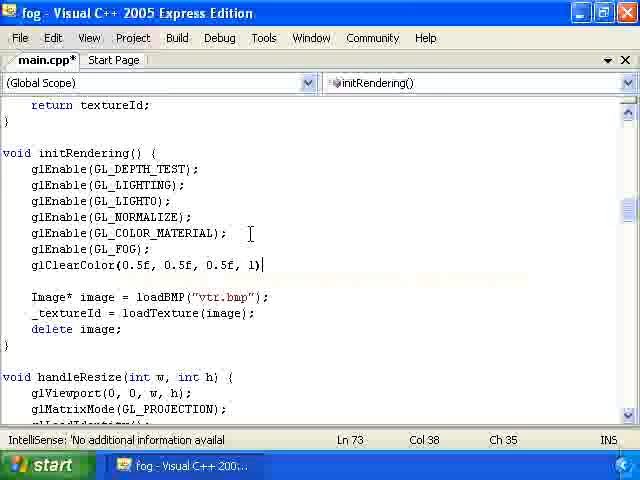
pyautogui.scroll(-3)
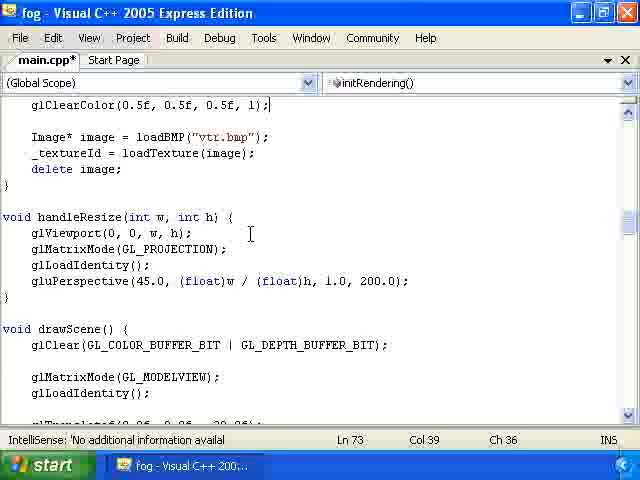
# Step: Declare GLfloat fogColor[] = {0.5f, 0.5f, 0.5f, 1} in drawScene
pyautogui.scroll(-3)
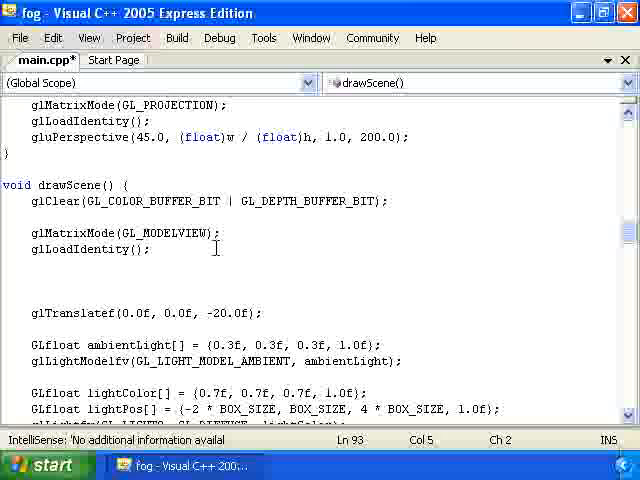
pyautogui.write('GLflo')
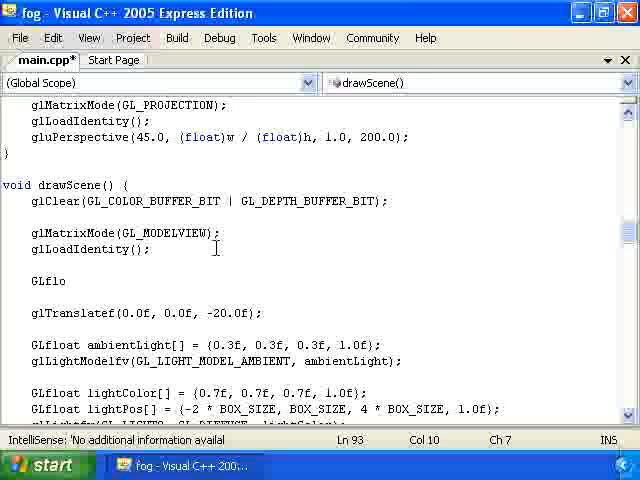
pyautogui.write('at')
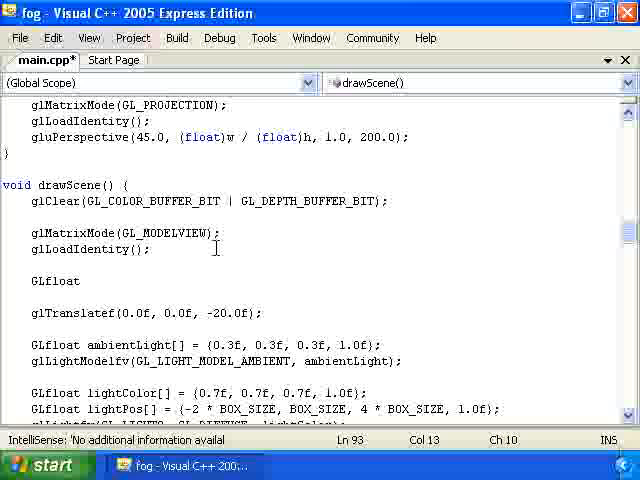
pyautogui.write('fogCol')
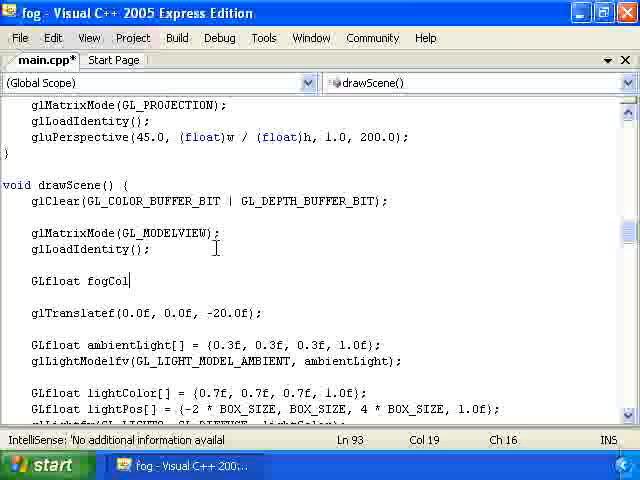
pyautogui.write('or[] =')
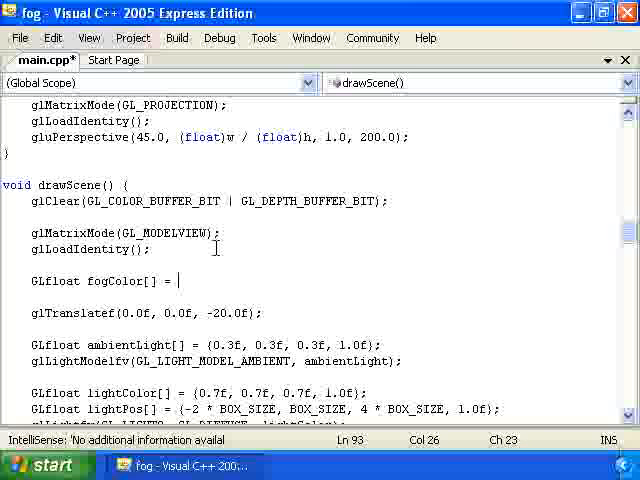
pyautogui.write('{0.5f, 0.5f,')
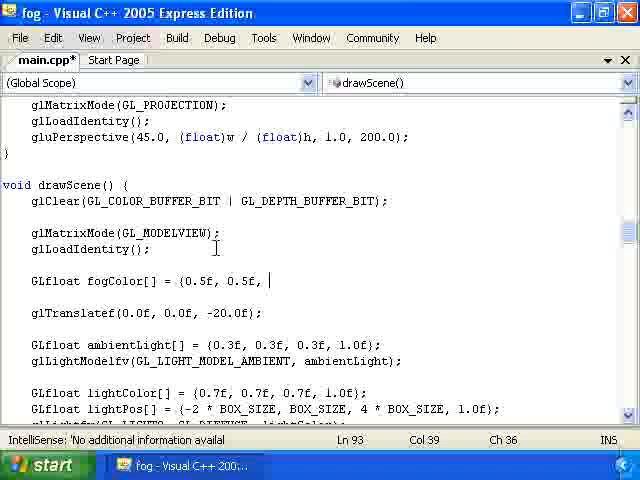
pyautogui.write('0.5f, 1};')
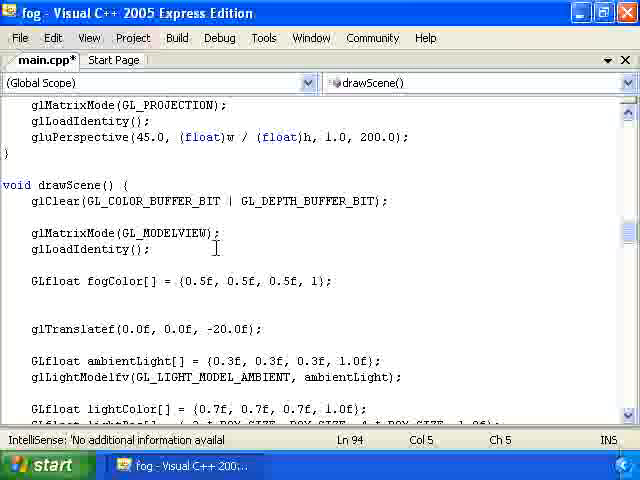
# Step: Pass fogColor to glFogfv as GL_FOG_COLOR
pyautogui.write('g')
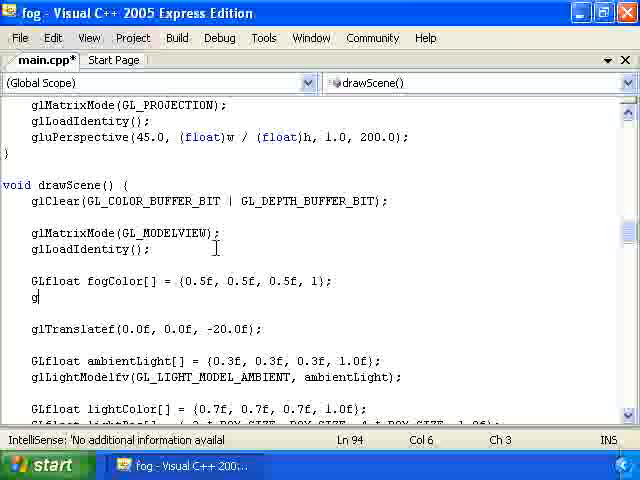
pyautogui.write('lFogfb')
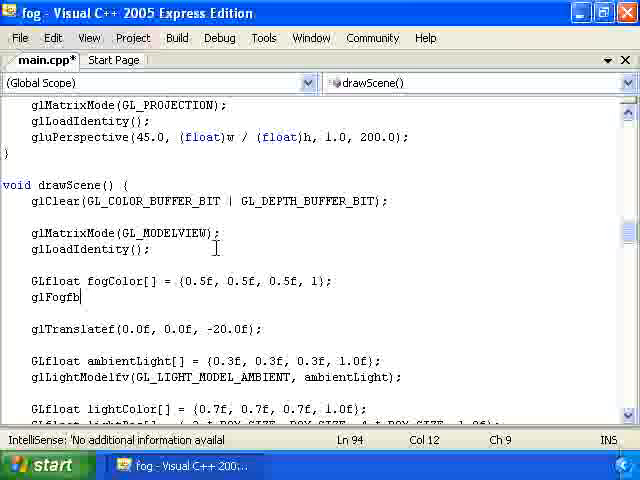
pyautogui.write('v(GL_FOG_COLOR,')
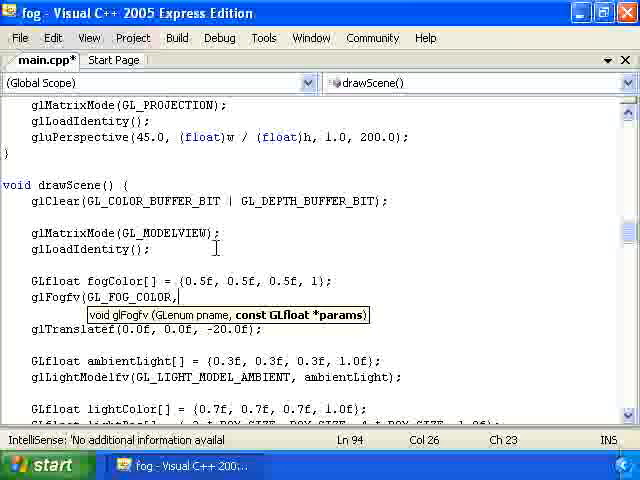
pyautogui.write('fogColor')
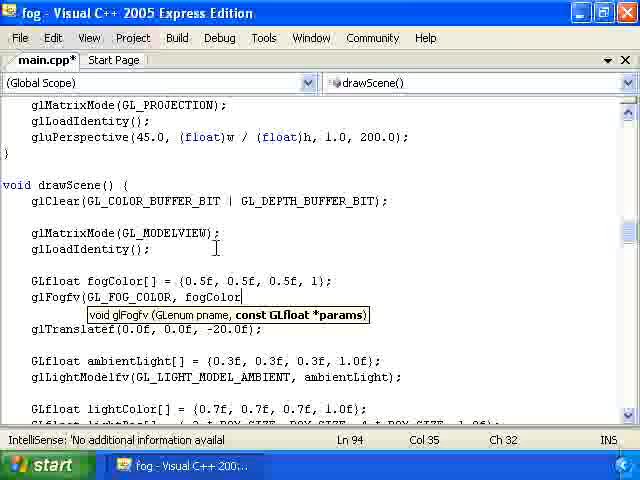
pyautogui.write(');')
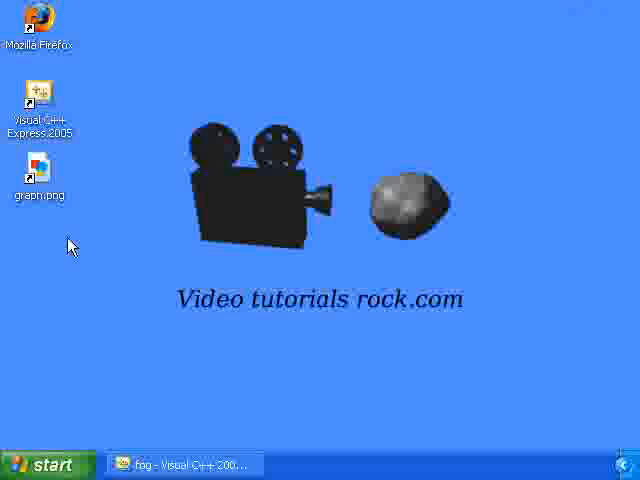
pyautogui.moveTo(44, 176)
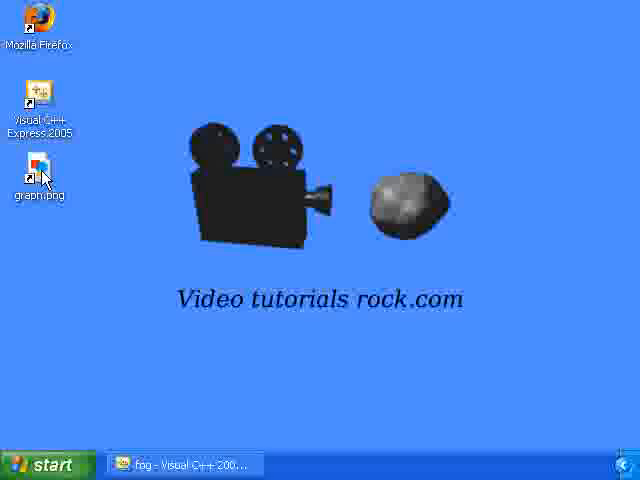
pyautogui.doubleClick(40, 164)
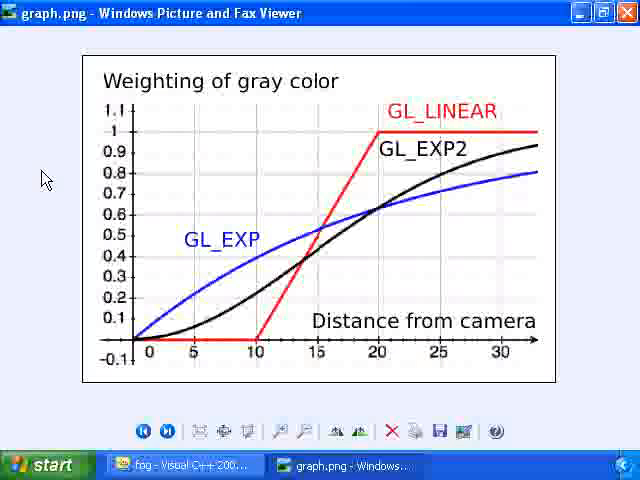
pyautogui.moveTo(138, 360)
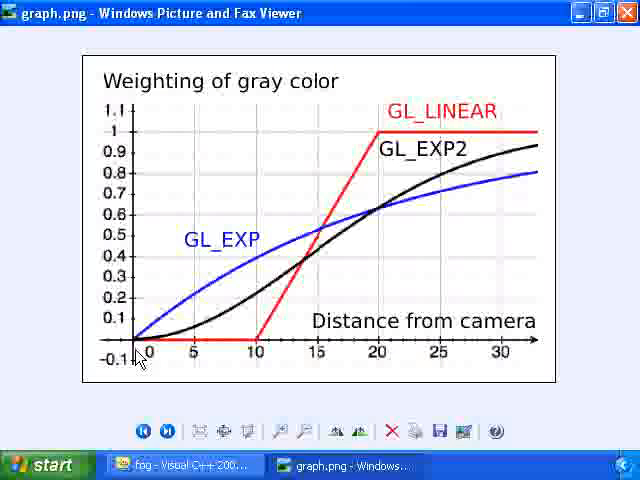
pyautogui.moveTo(538, 348)
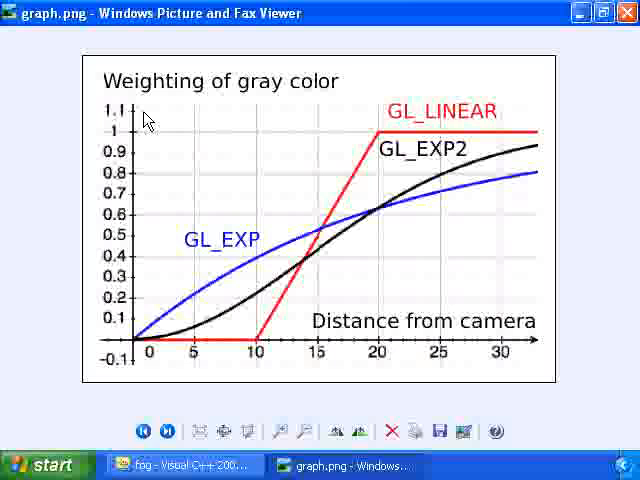
pyautogui.moveTo(138, 190)
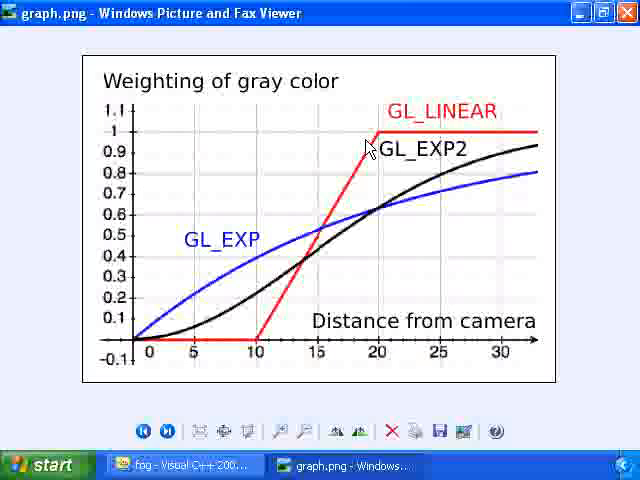
pyautogui.moveTo(170, 380)
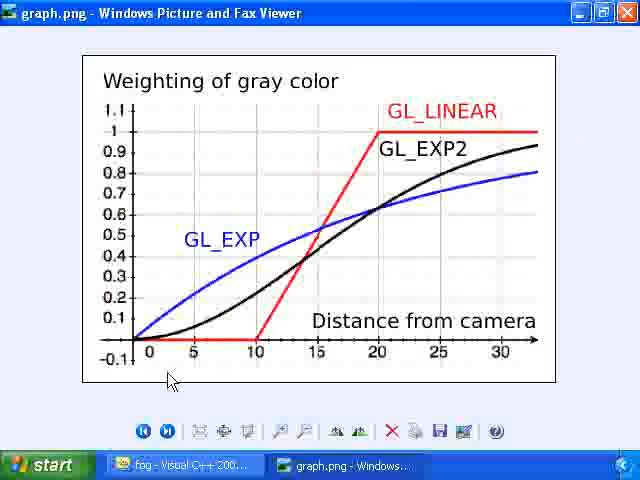
pyautogui.moveTo(240, 356)
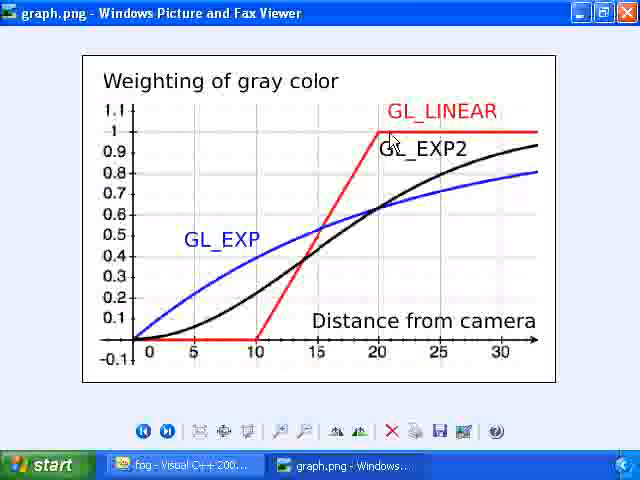
pyautogui.moveTo(470, 140)
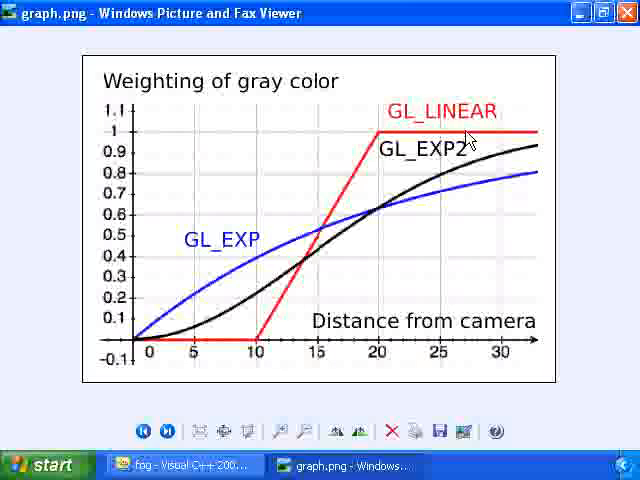
pyautogui.moveTo(204, 456)
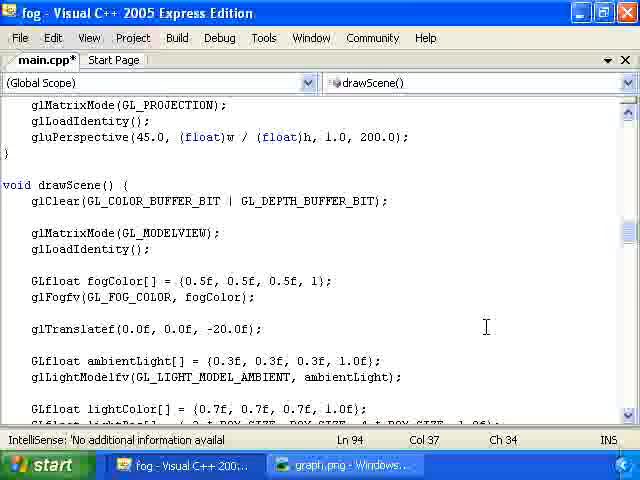
# Step: Add glFogi(GL_FOG_MODE, GL_LINEAR); after the fog colour call in drawScene
pyautogui.write('glFogi(')
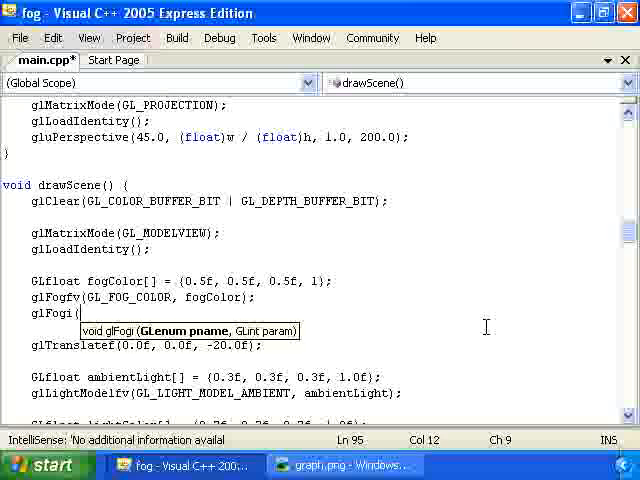
pyautogui.write('GL+FOG')
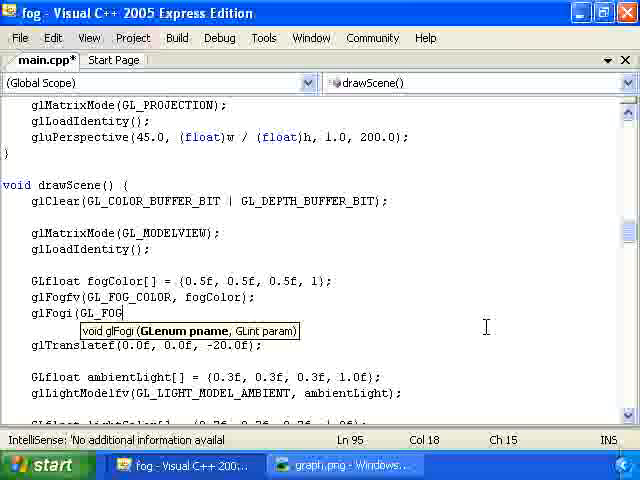
pyautogui.write('_MODE, GL_LINEAR);')
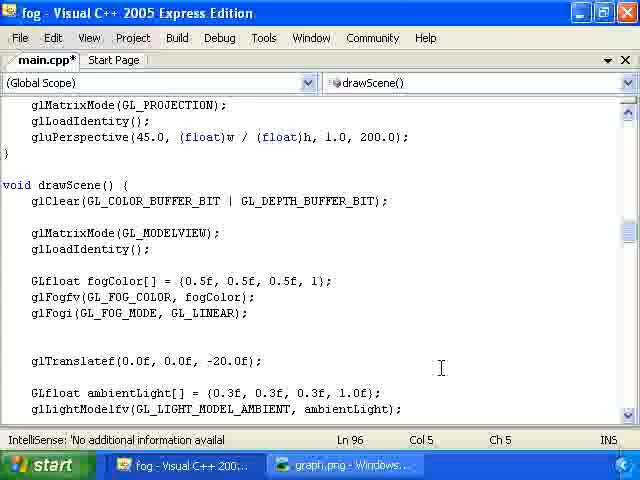
pyautogui.click(344, 464)
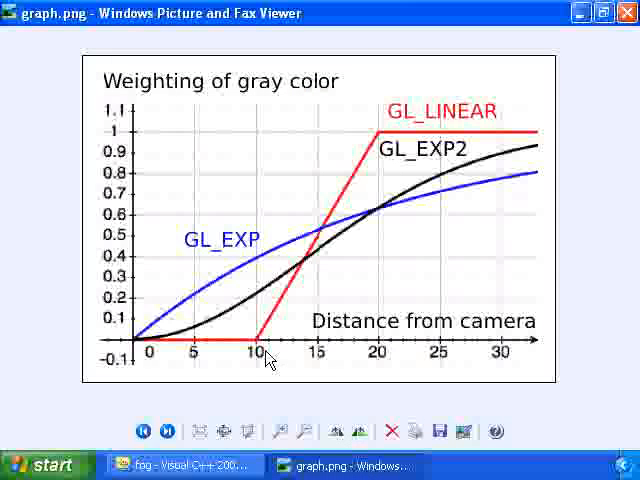
pyautogui.moveTo(262, 362)
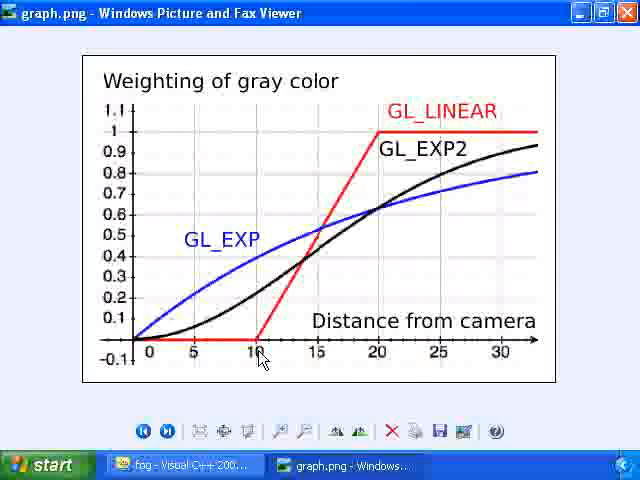
pyautogui.moveTo(262, 360)
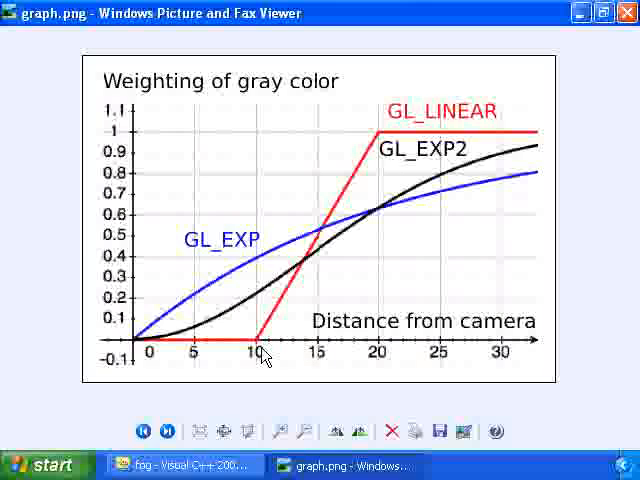
pyautogui.click(180, 464)
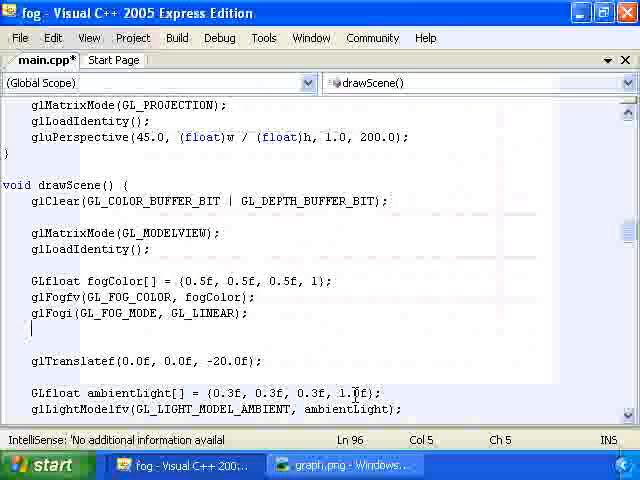
# Step: Set glFogf GL_FOG_START 10.0f and GL_FOG_END 20.0f, then save main.cpp
pyautogui.write('glFog')
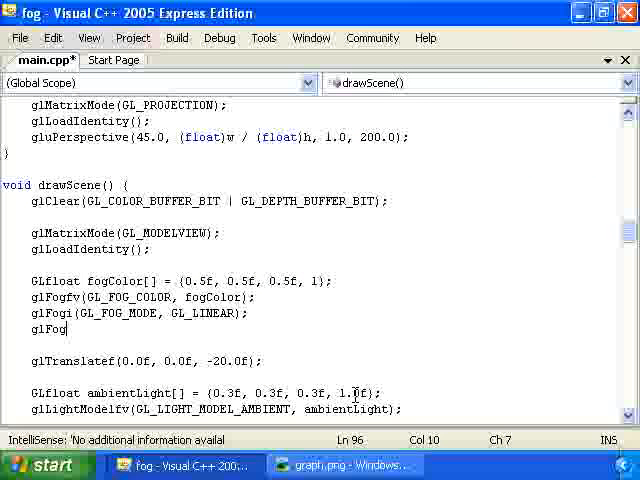
pyautogui.write('f(GL_FOG')
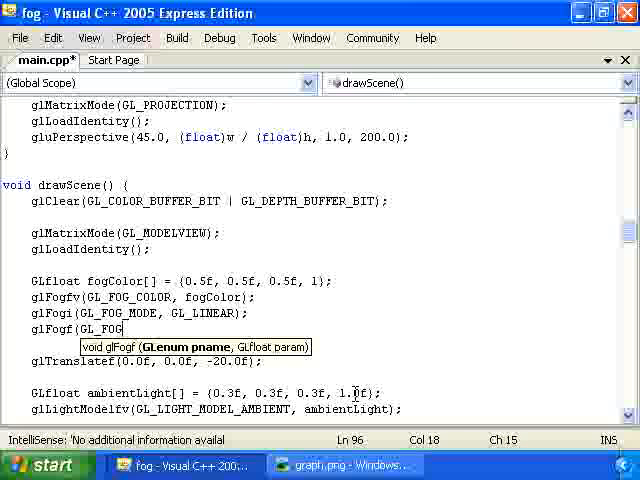
pyautogui.write('_START,')
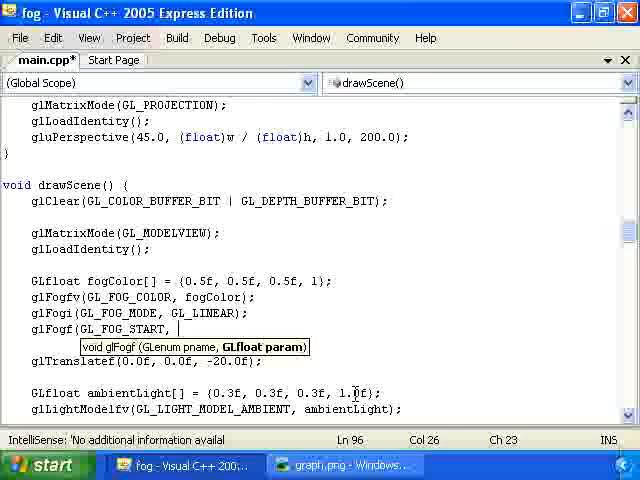
pyautogui.write('10.0f);')
pyautogui.write('glFogf(GL_FOG_END,')
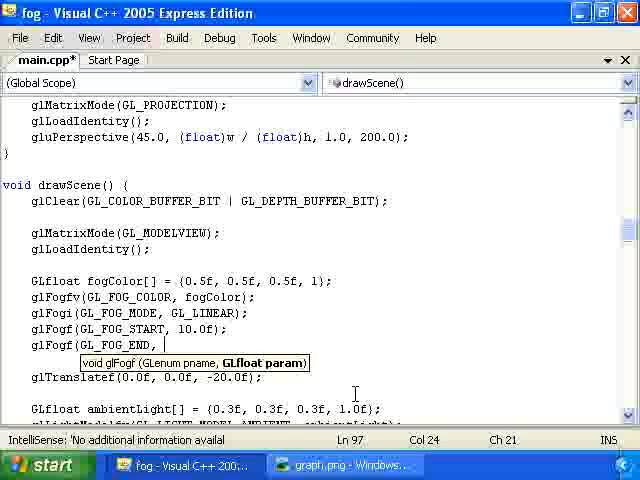
pyautogui.write('20.0f);')
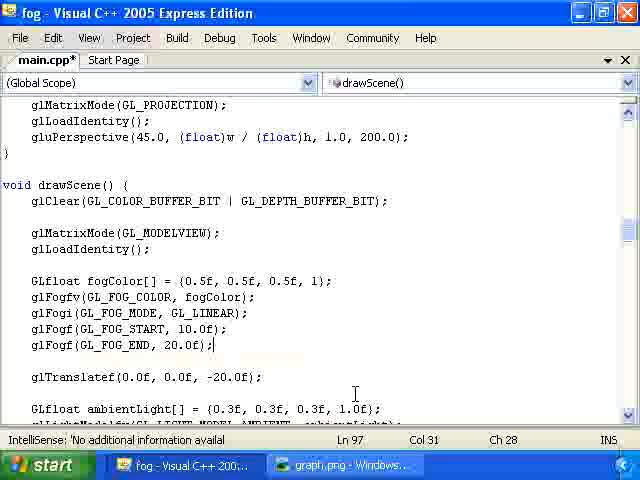
pyautogui.press('ctrl+s')
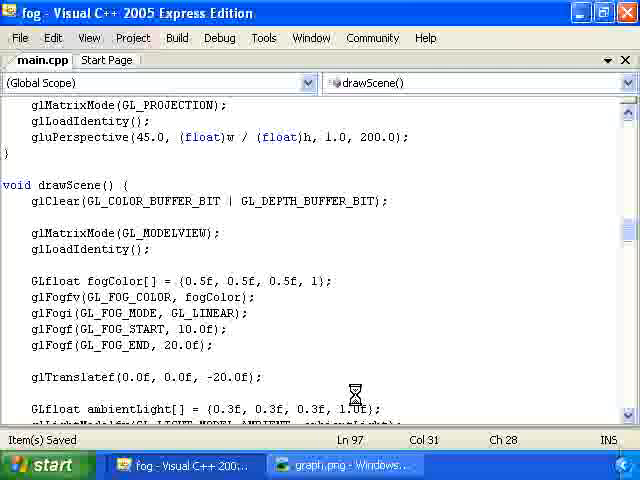
# Step: Build and run the fog cube program via Debug > Start Without Debugging
pyautogui.click(220, 36)
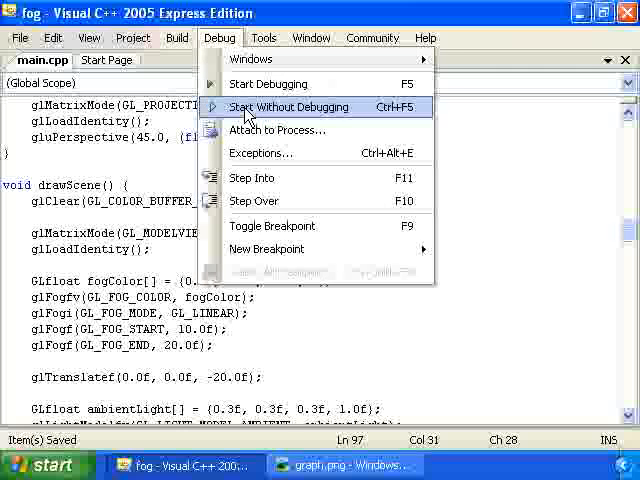
pyautogui.click(288, 108)
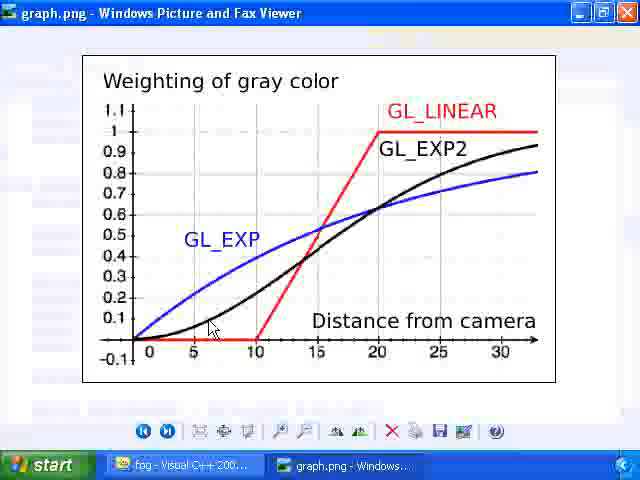
pyautogui.moveTo(504, 204)
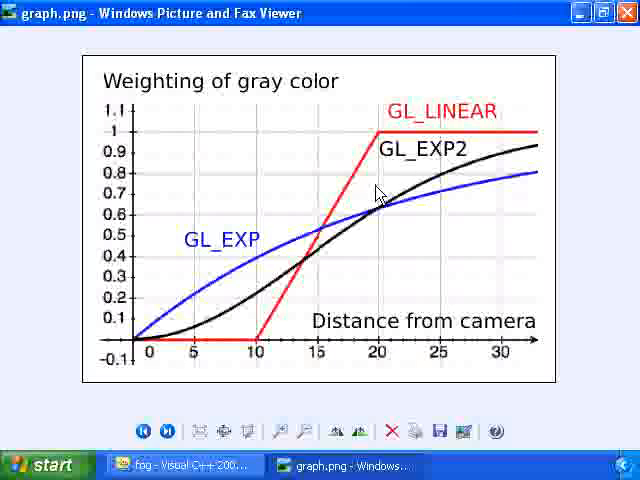
pyautogui.moveTo(192, 340)
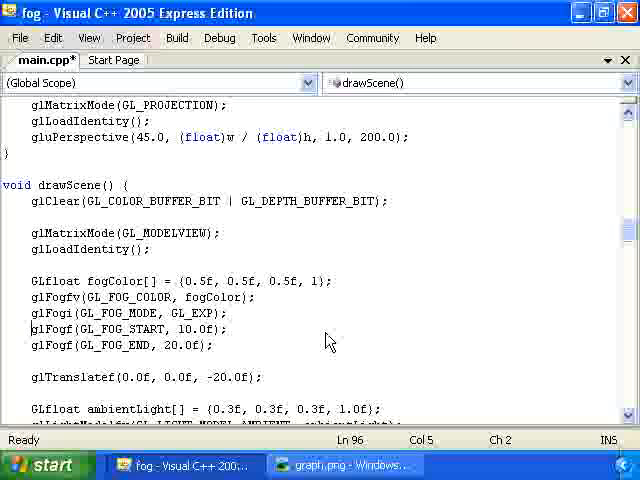
# Step: Comment out the start/end lines and add glFogf(GL_FOG_DENSITY, 0.05f); for GL_EXP fog
pyautogui.write('//')
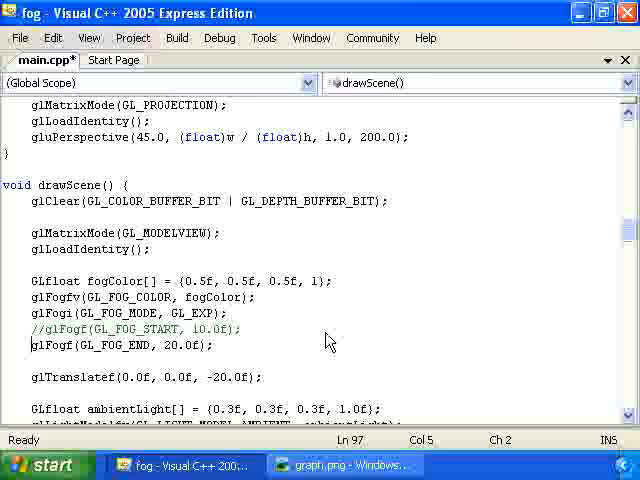
pyautogui.write('//')
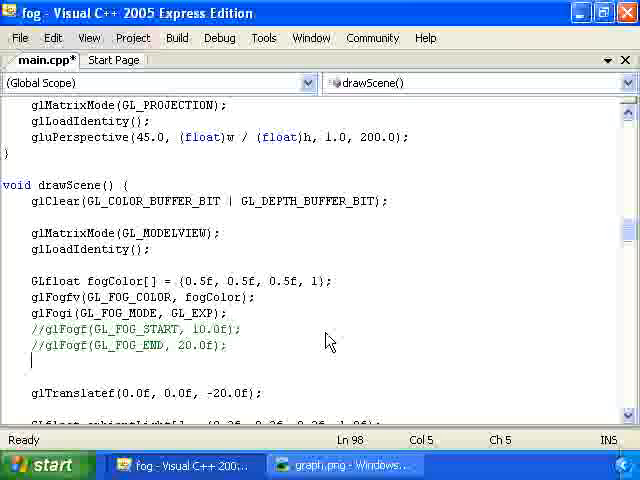
pyautogui.write('glFog')
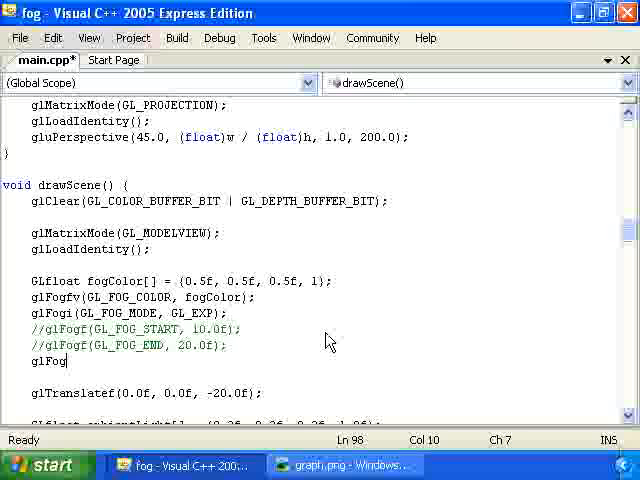
pyautogui.write('f(GL_')
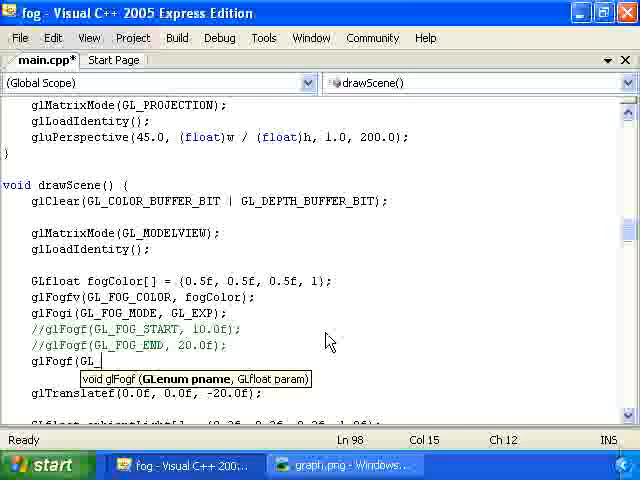
pyautogui.write('FOG_DENSITY, 0.05')
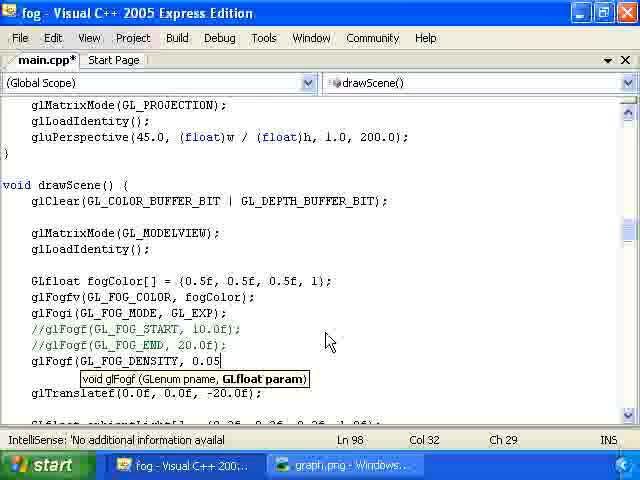
pyautogui.write('f);')
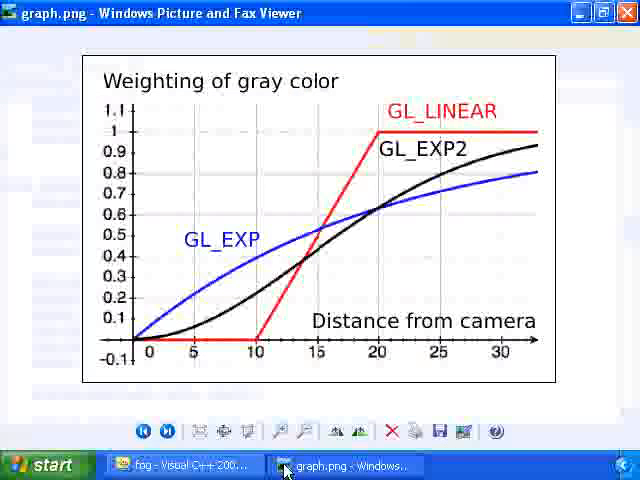
pyautogui.moveTo(240, 258)
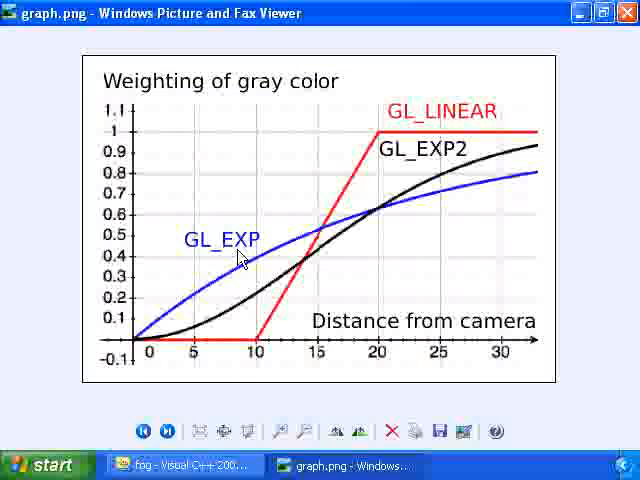
pyautogui.moveTo(528, 188)
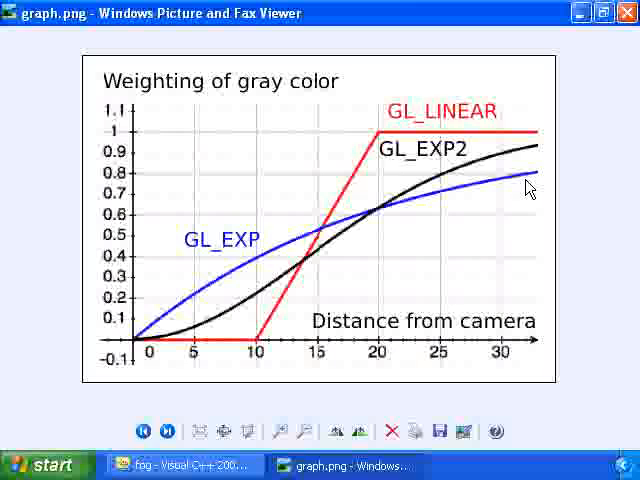
pyautogui.moveTo(520, 188)
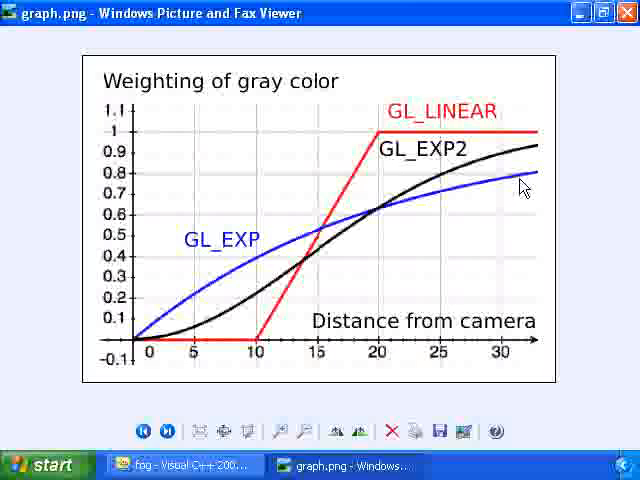
pyautogui.moveTo(170, 430)
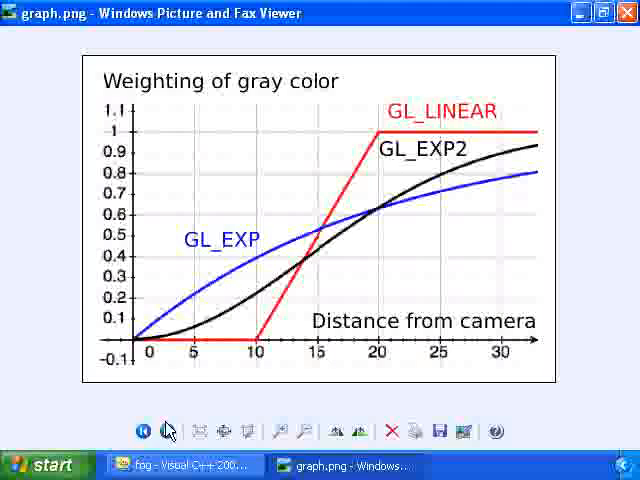
pyautogui.click(220, 36)
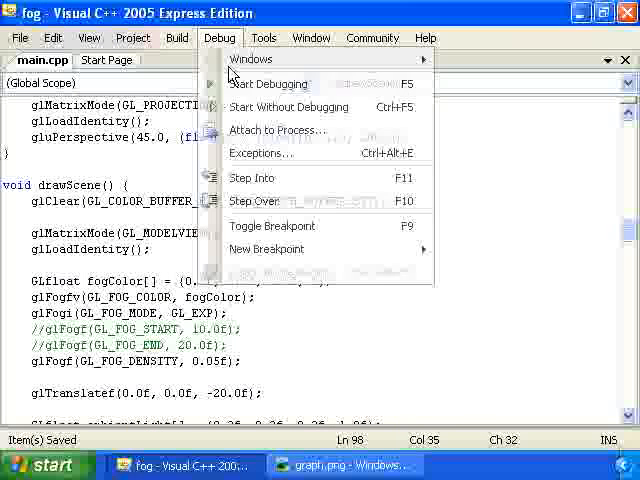
pyautogui.click(272, 84)
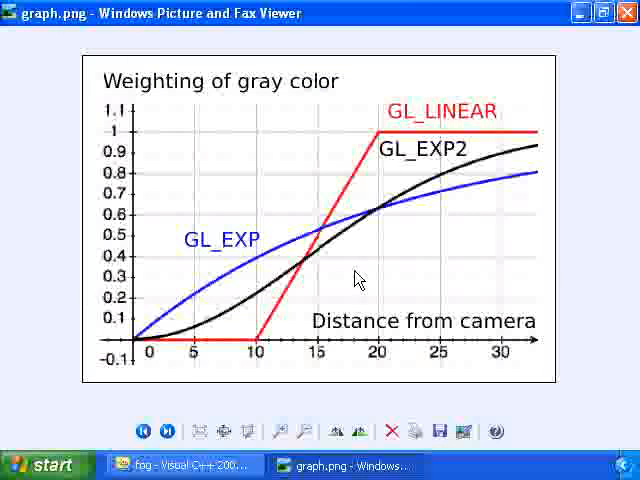
pyautogui.moveTo(364, 240)
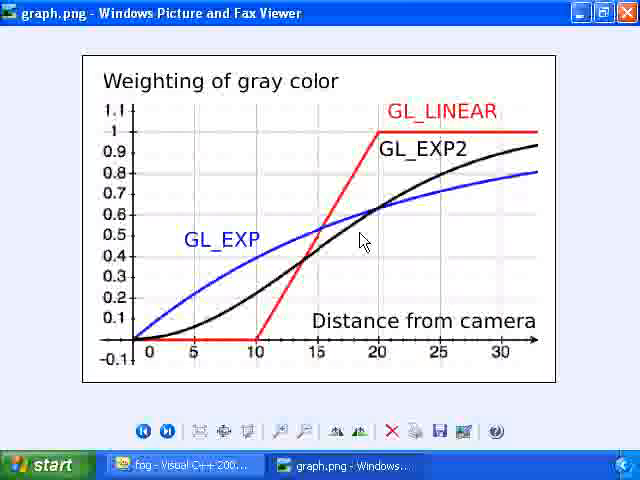
pyautogui.moveTo(388, 232)
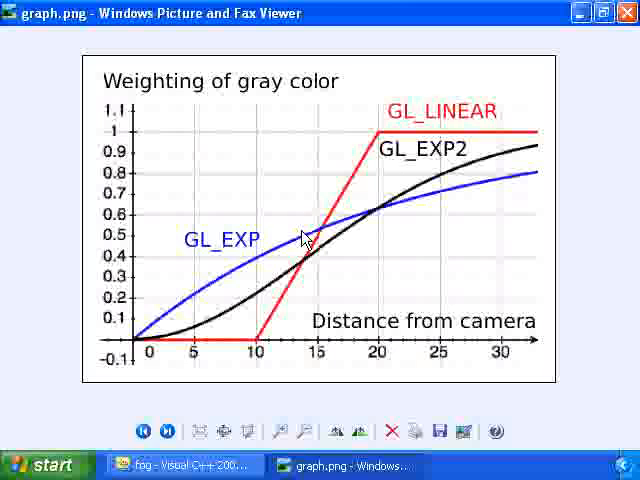
pyautogui.moveTo(304, 220)
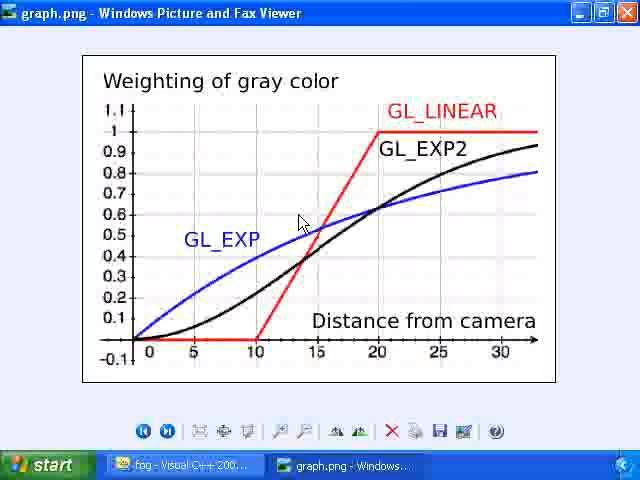
pyautogui.moveTo(376, 246)
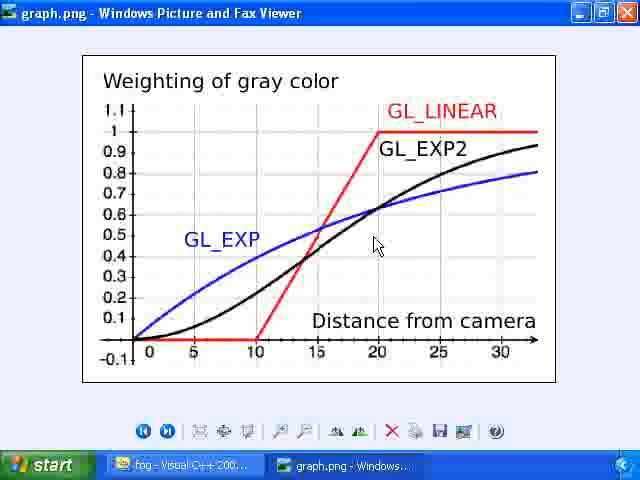
pyautogui.moveTo(260, 318)
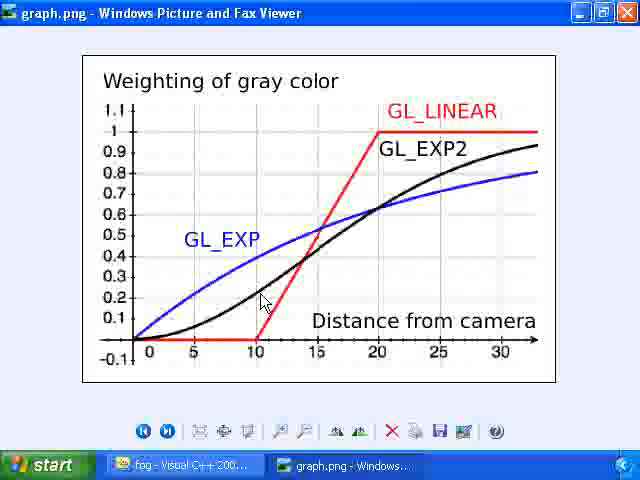
pyautogui.moveTo(184, 324)
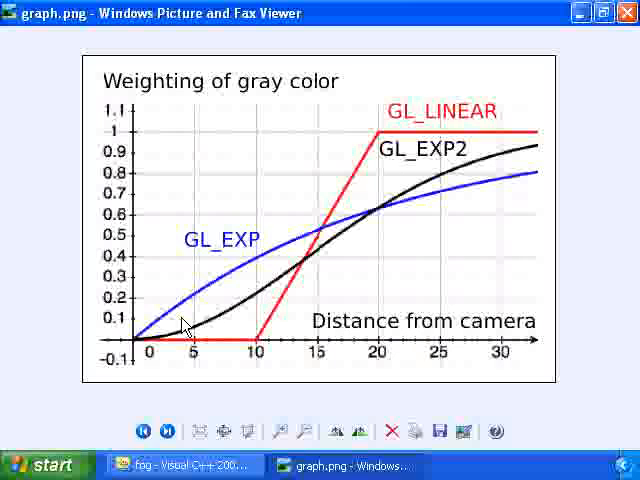
pyautogui.moveTo(532, 156)
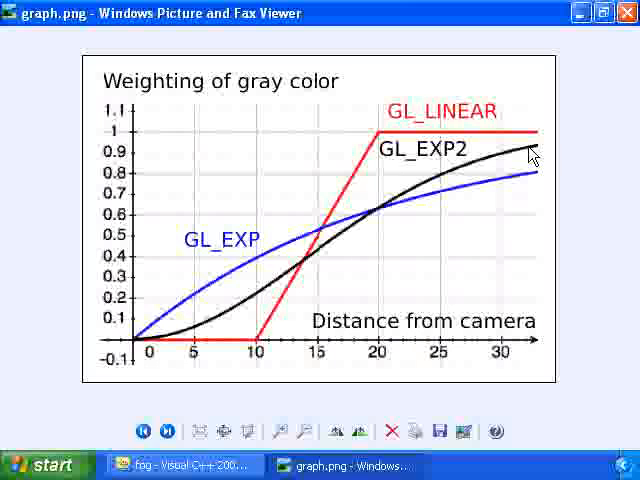
pyautogui.moveTo(540, 152)
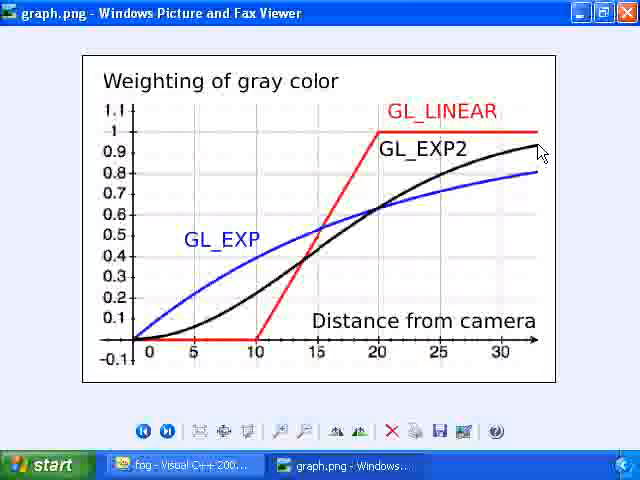
pyautogui.moveTo(180, 464)
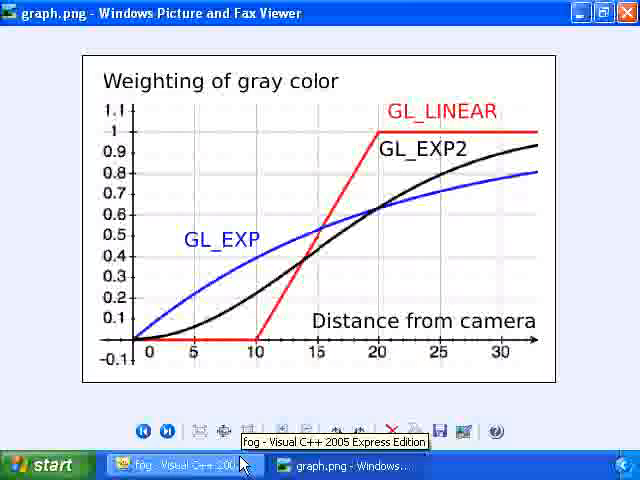
# Step: Return to the editor and change the fog mode from GL_EXP to GL_EXP2
pyautogui.click(180, 464)
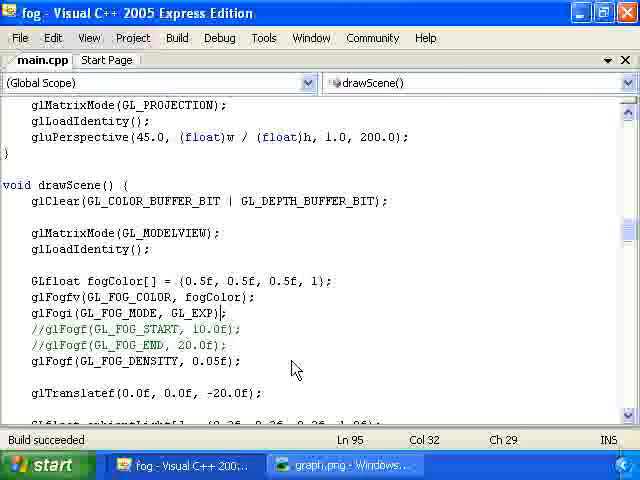
pyautogui.write('2')
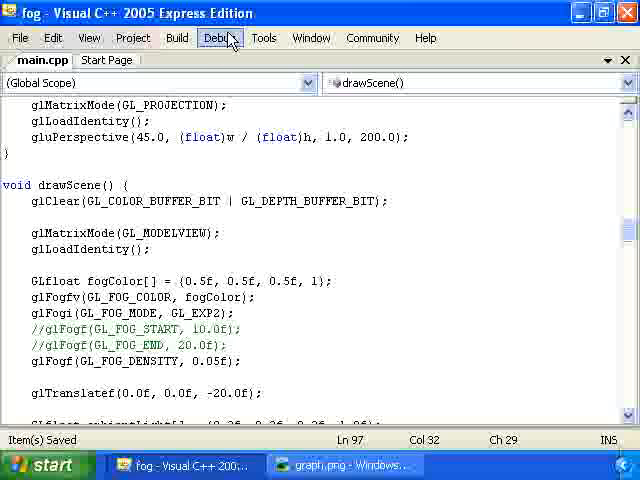
pyautogui.click(212, 36)
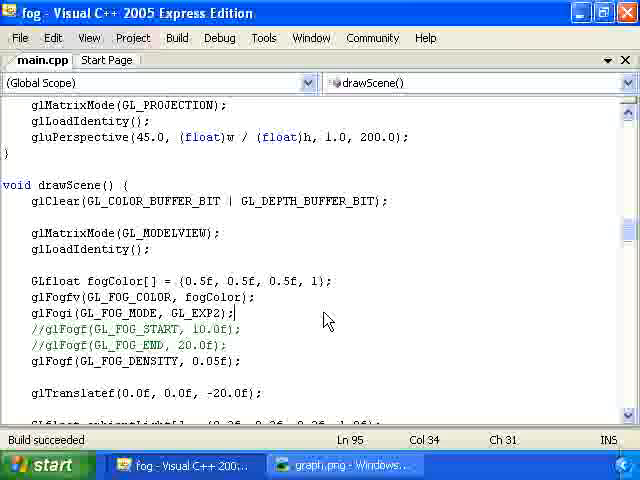
# Step: Run the updated program and agree to rebuild the out-of-date Fog project
pyautogui.doubleClick(208, 312)
pyautogui.write('//')
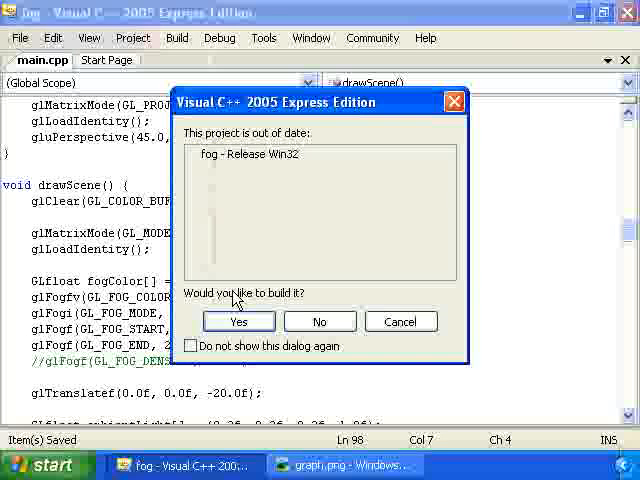
pyautogui.click(238, 320)
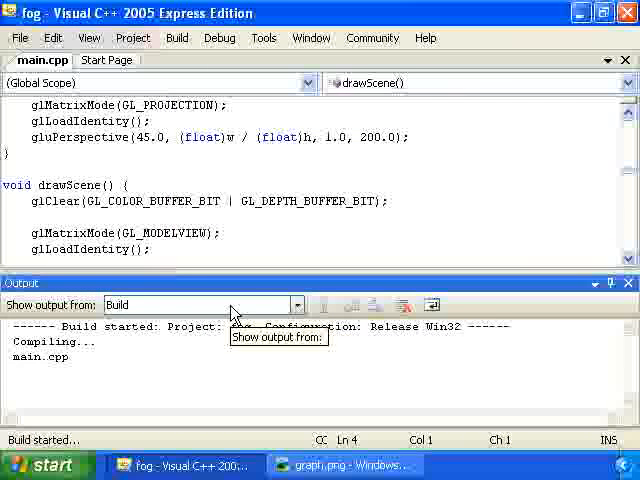